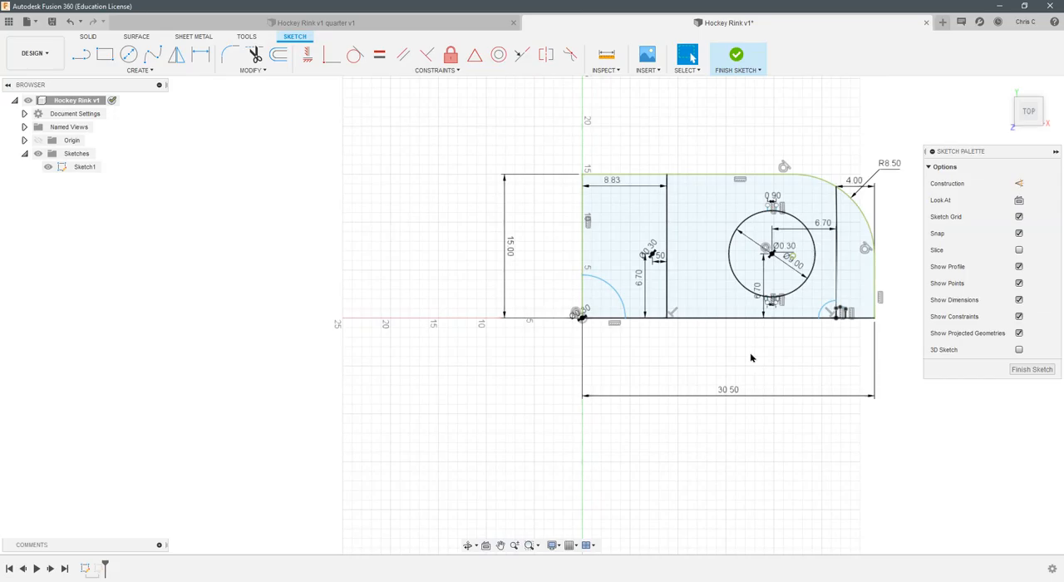
{"action": "mouse_move", "coordinate": [758, 356]}
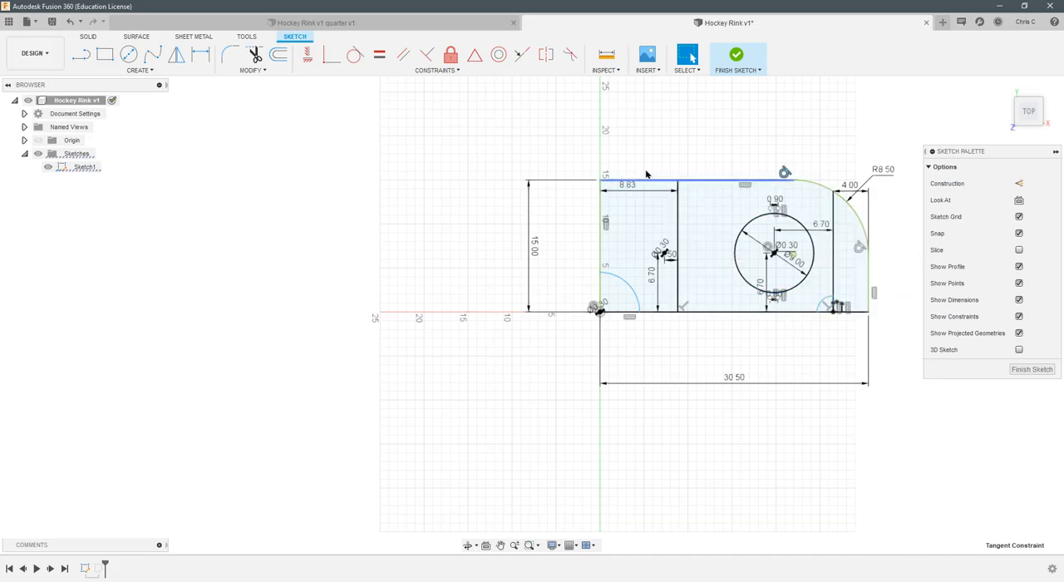
{"action": "mouse_move", "coordinate": [256, 53]}
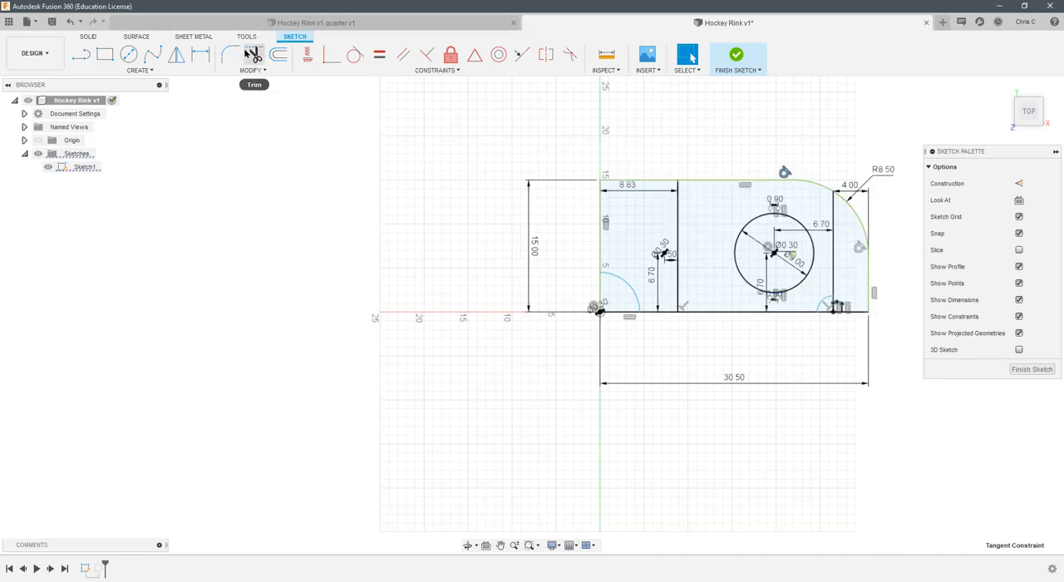
{"action": "mouse_move", "coordinate": [253, 53]}
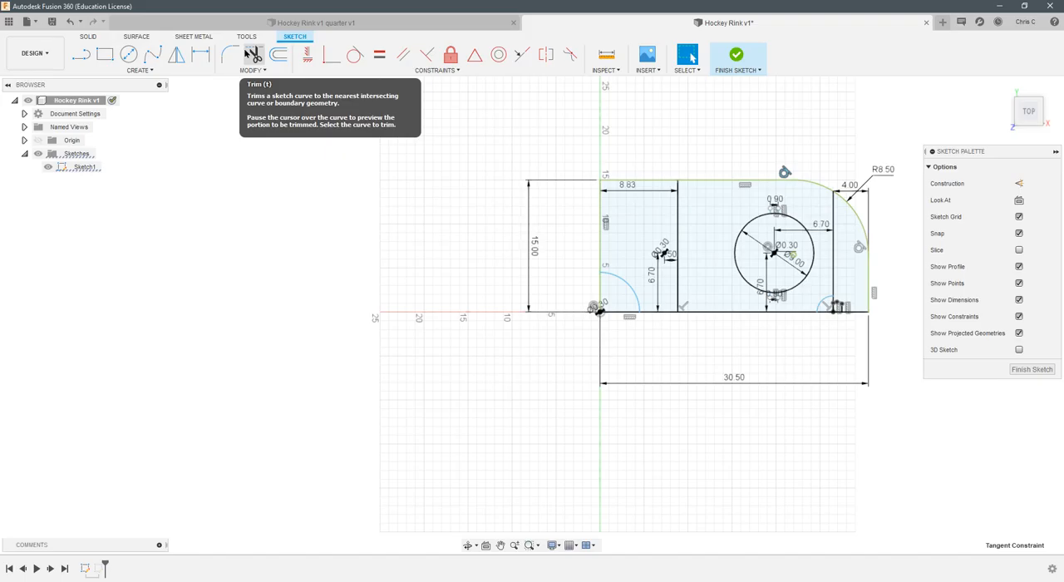
{"action": "mouse_move", "coordinate": [177, 54]}
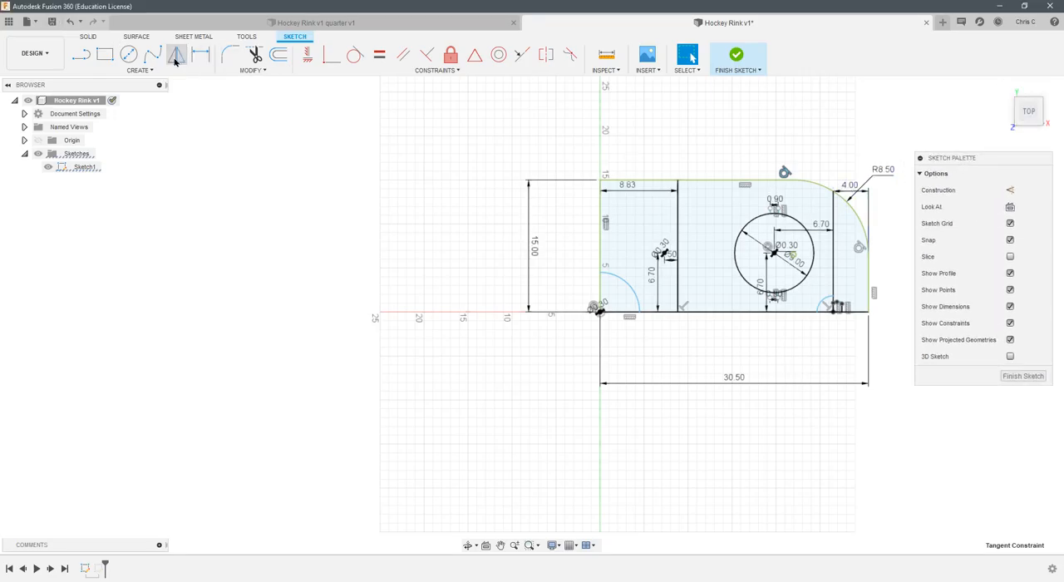
- Mirror all quarter-rink sketch geometry across the rink's left vertical edge line
{"action": "left_click", "coordinate": [177, 53]}
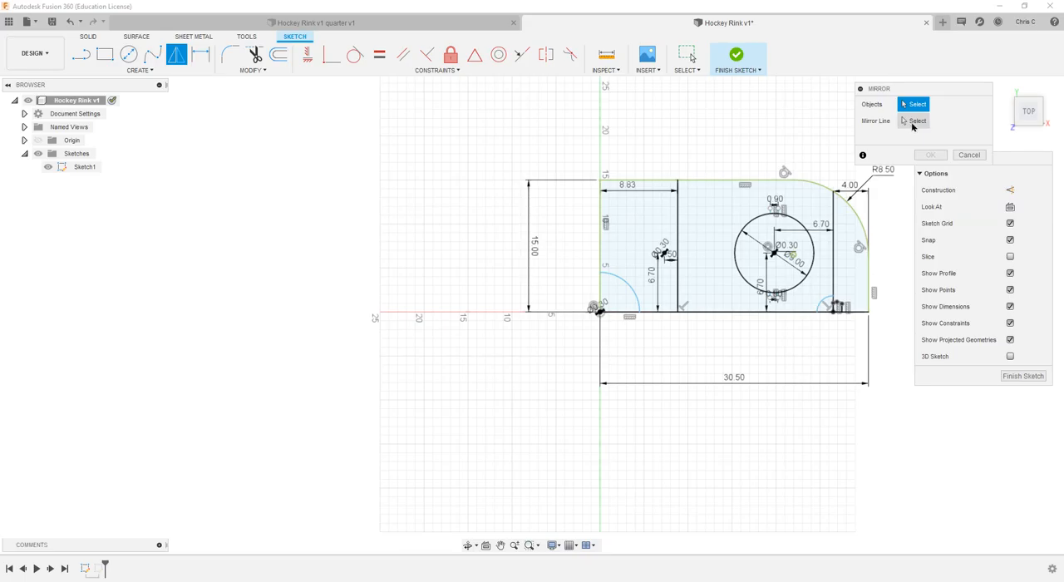
{"action": "left_click", "coordinate": [915, 103]}
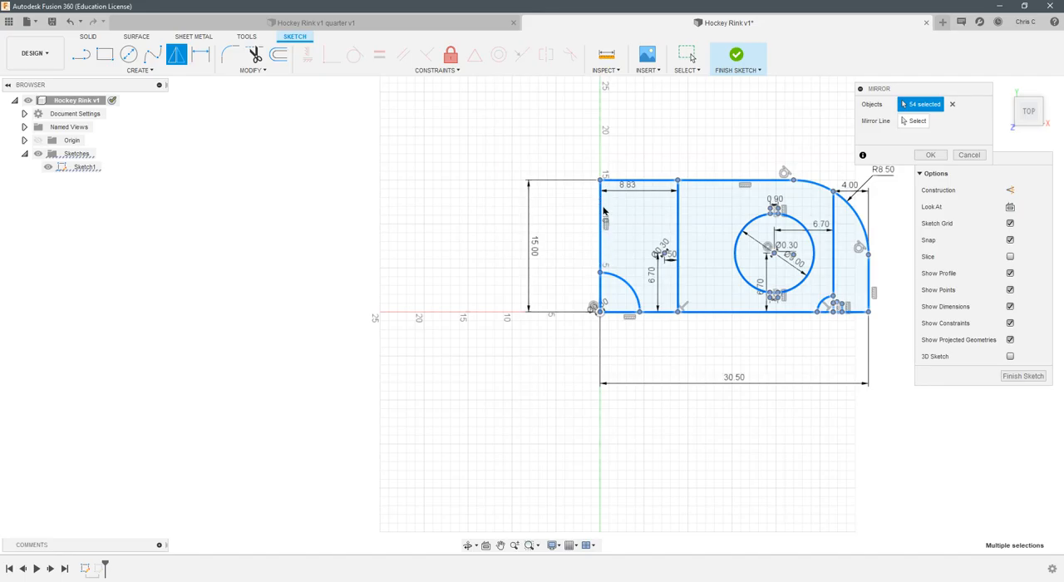
{"action": "mouse_move", "coordinate": [602, 246]}
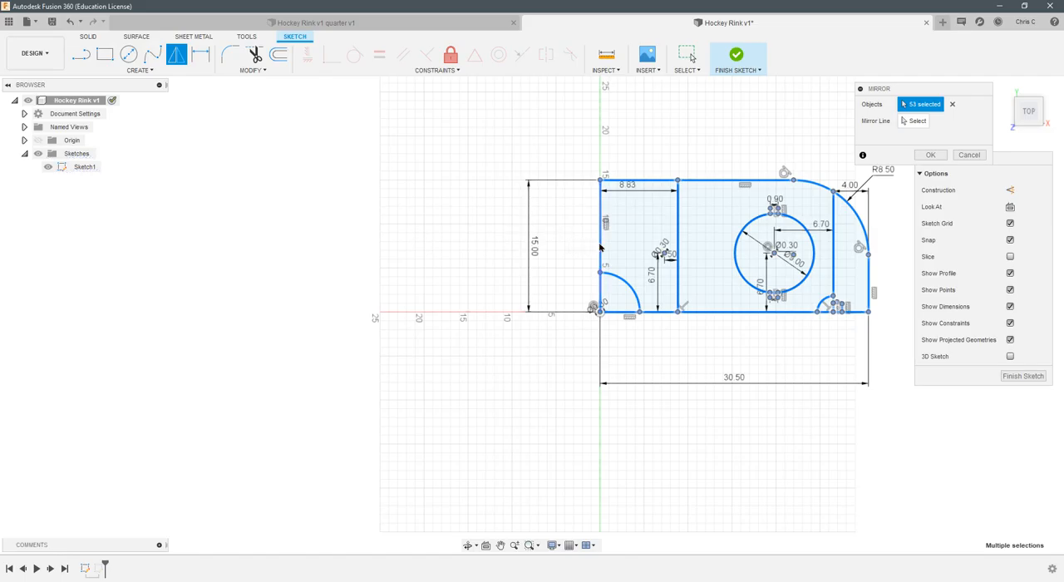
{"action": "mouse_move", "coordinate": [630, 190]}
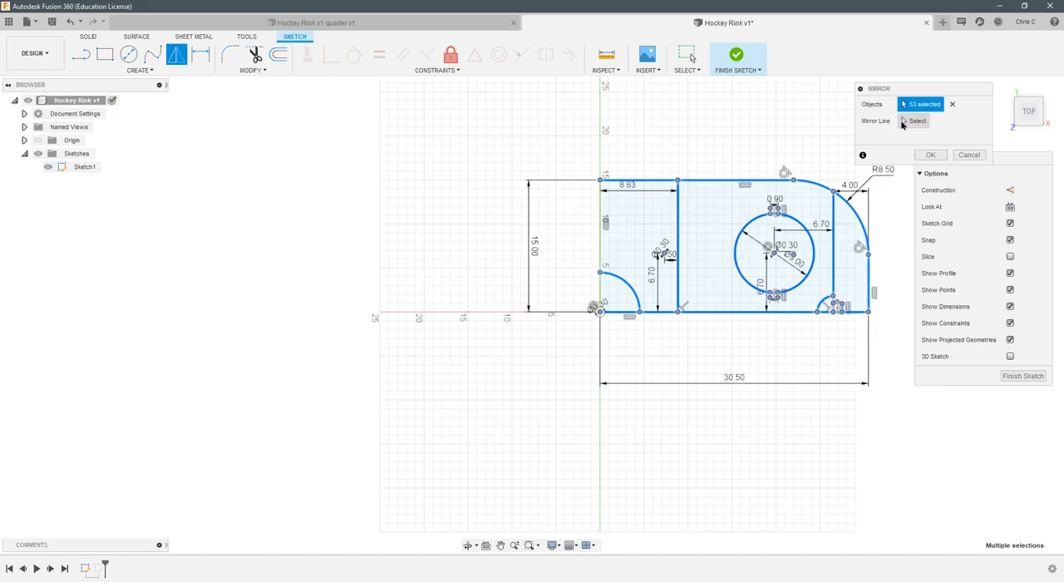
{"action": "left_click", "coordinate": [916, 120]}
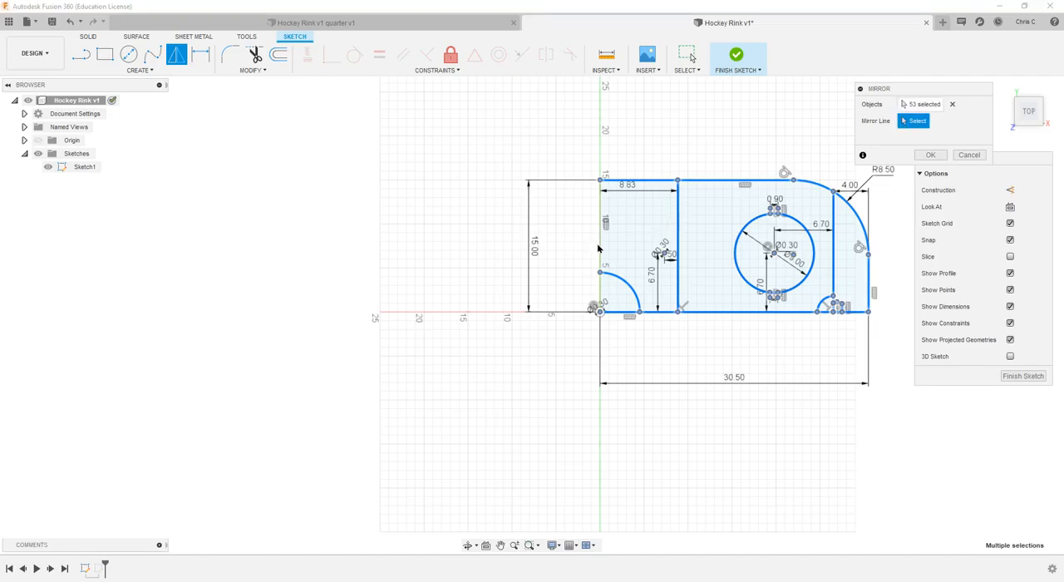
{"action": "left_click", "coordinate": [598, 249]}
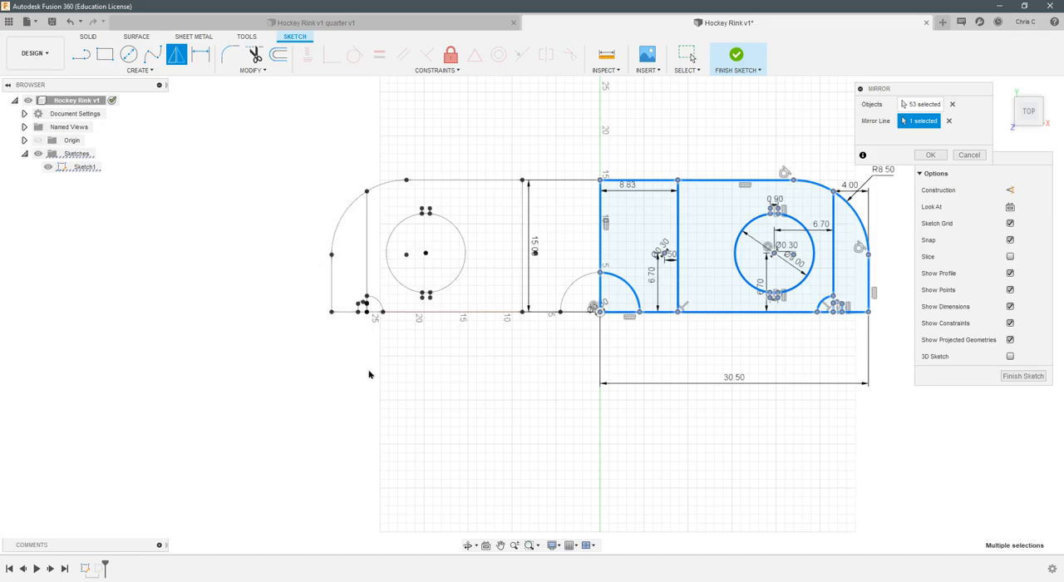
{"action": "mouse_move", "coordinate": [310, 143]}
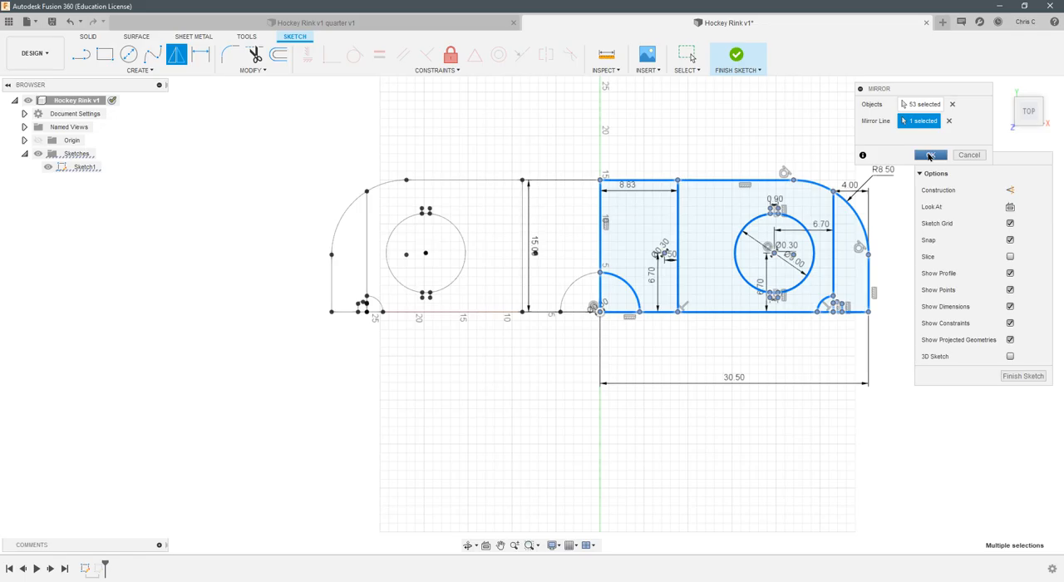
- Confirm the first mirror, then mirror the half rink across its bottom edge line
{"action": "left_click", "coordinate": [931, 154]}
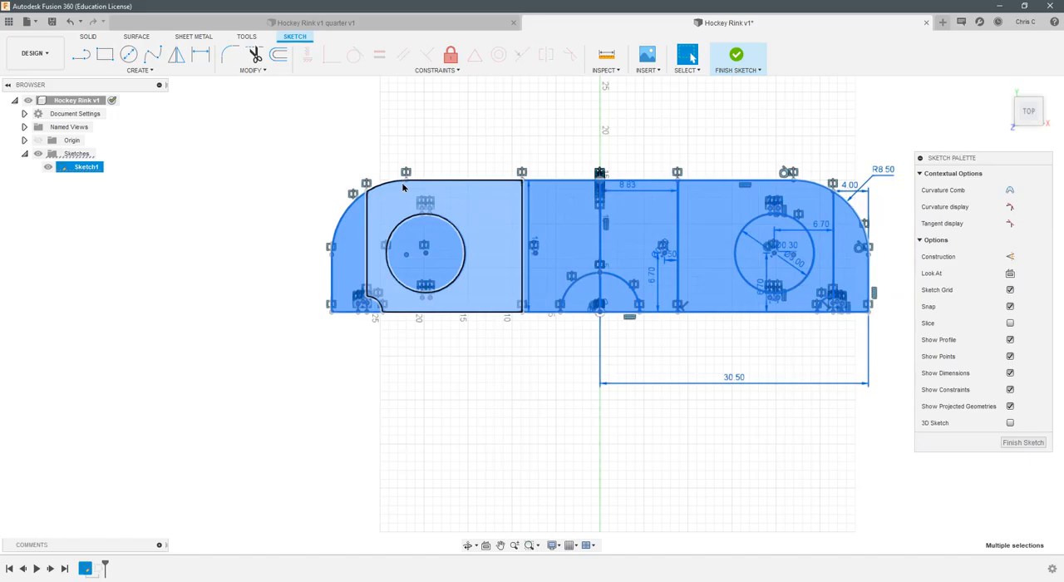
{"action": "left_click", "coordinate": [176, 53]}
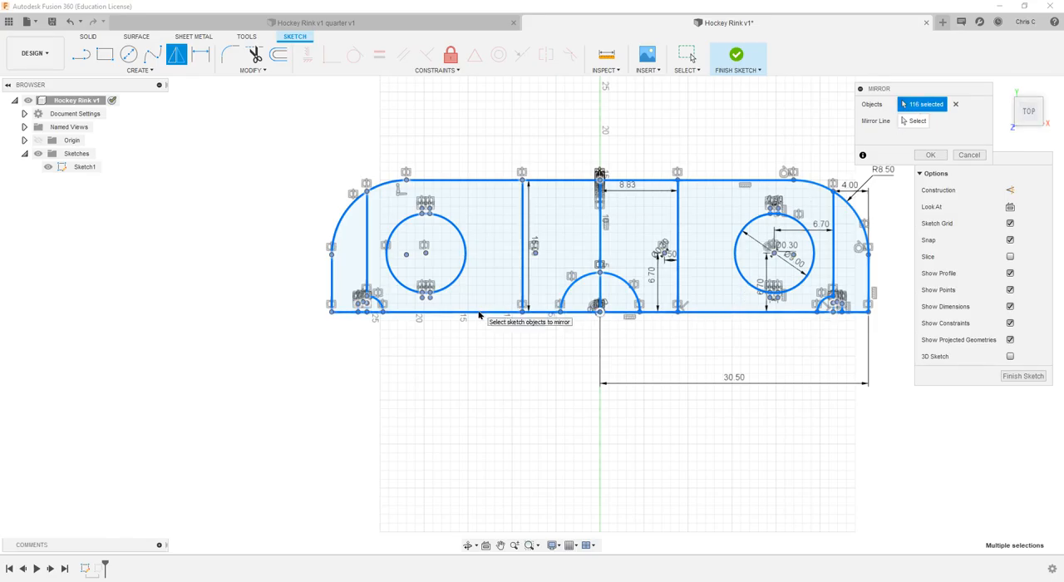
{"action": "mouse_move", "coordinate": [716, 316]}
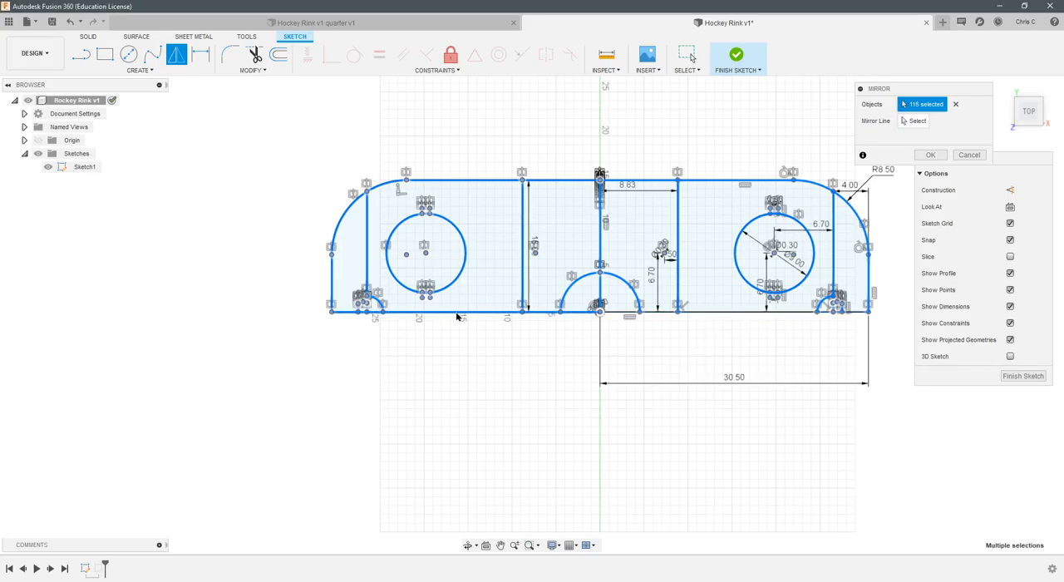
{"action": "left_click", "coordinate": [456, 310]}
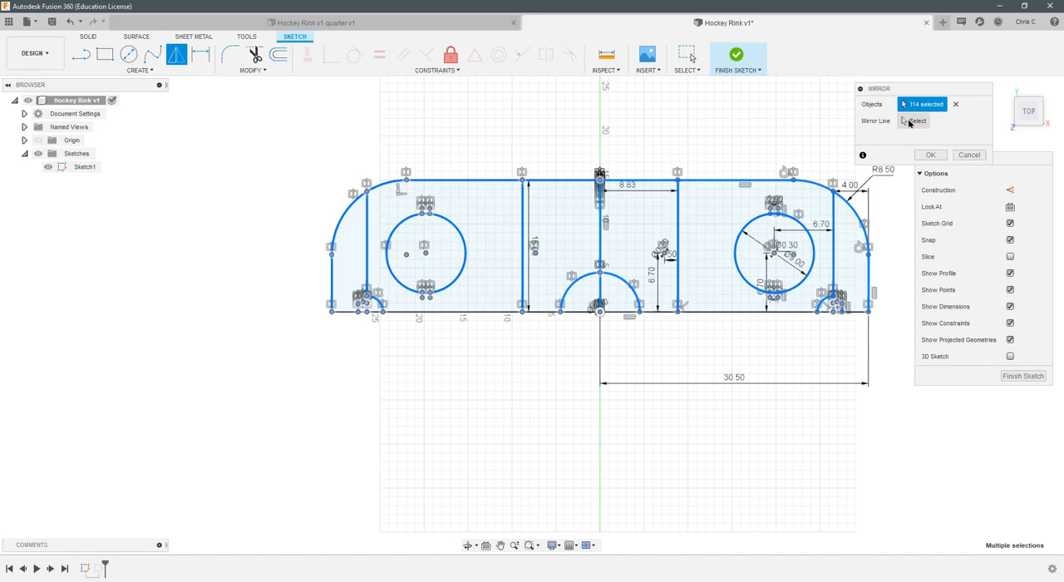
{"action": "left_click", "coordinate": [913, 120]}
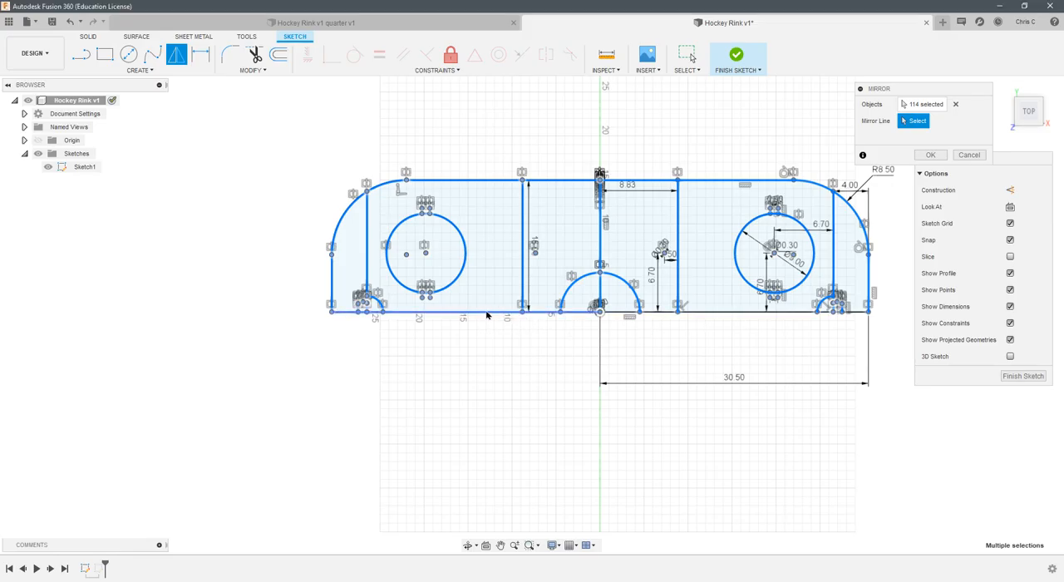
{"action": "left_click", "coordinate": [457, 313]}
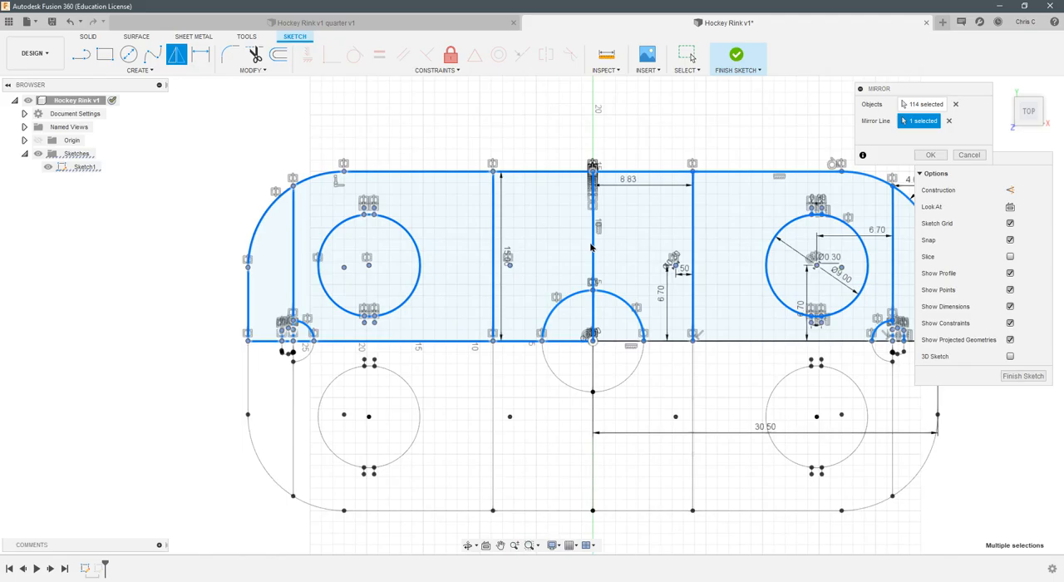
{"action": "mouse_move", "coordinate": [529, 184]}
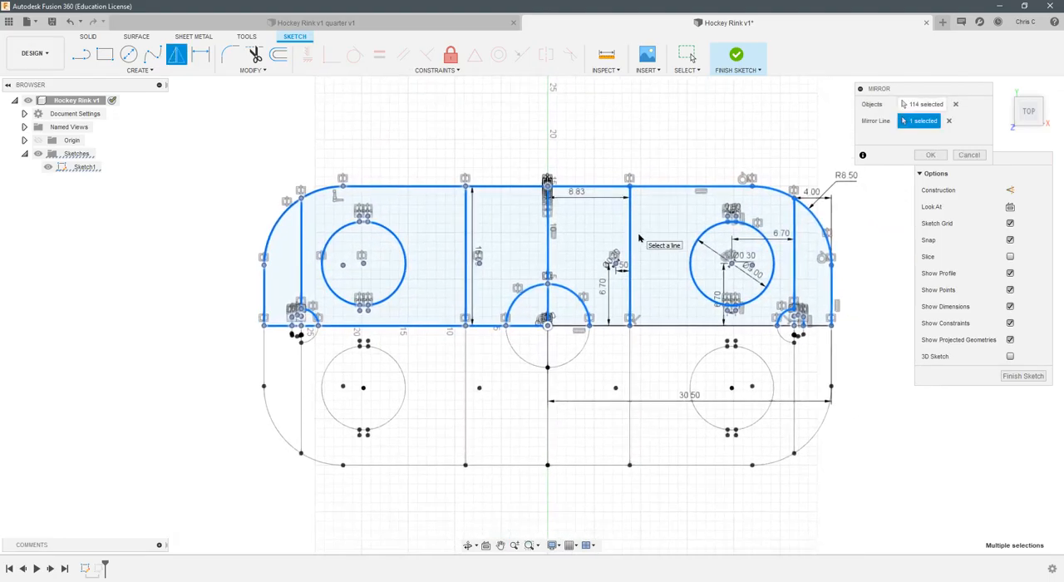
{"action": "mouse_move", "coordinate": [656, 243]}
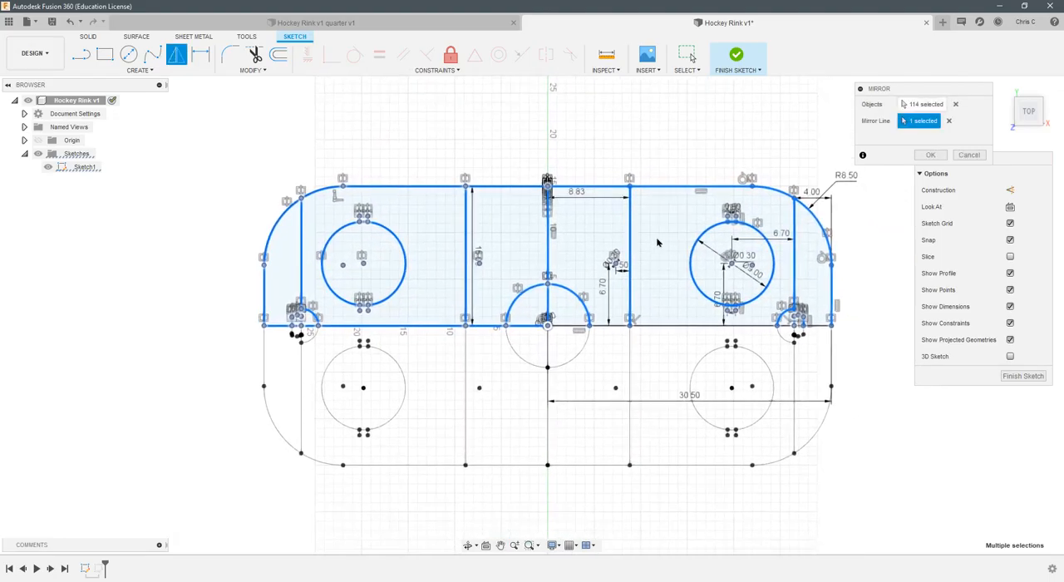
- Confirm the second mirror completing the full rink, then select the whole sketch
{"action": "left_click", "coordinate": [931, 155]}
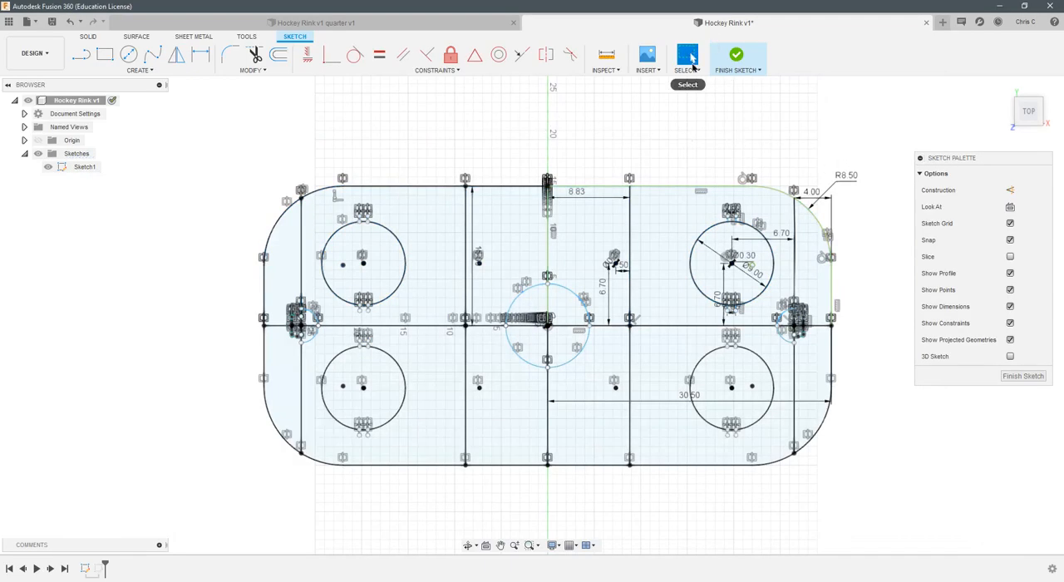
{"action": "left_click", "coordinate": [687, 58]}
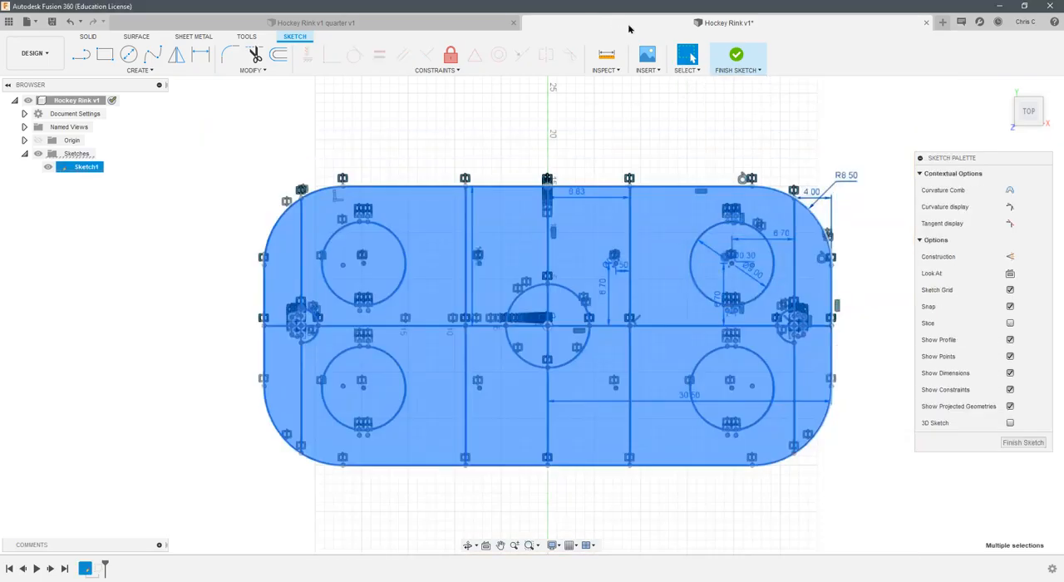
{"action": "left_click", "coordinate": [688, 56]}
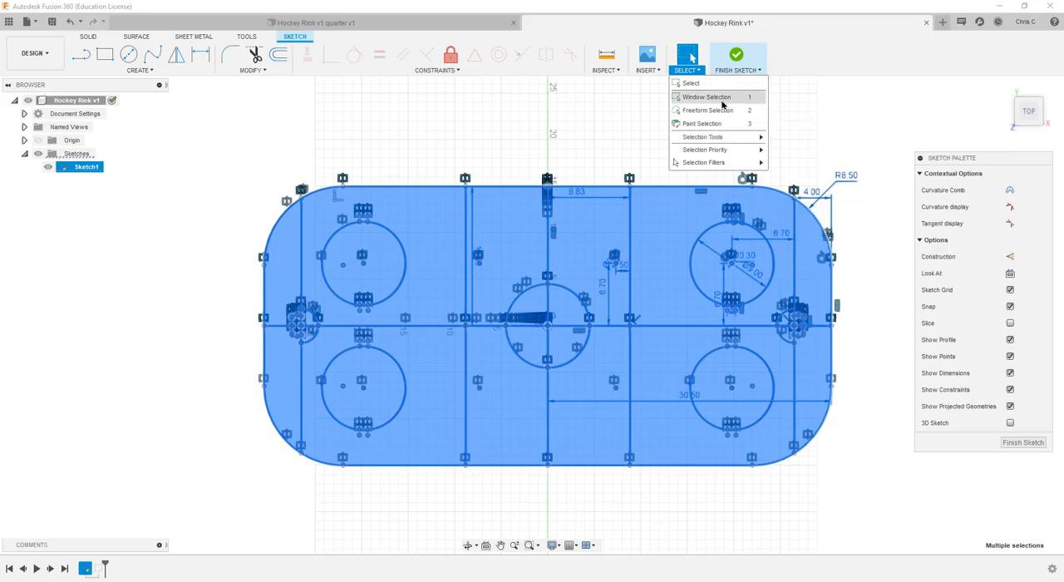
- Set selection filters to only Dimension and Sketch Geometry Constraint
{"action": "left_click", "coordinate": [706, 163]}
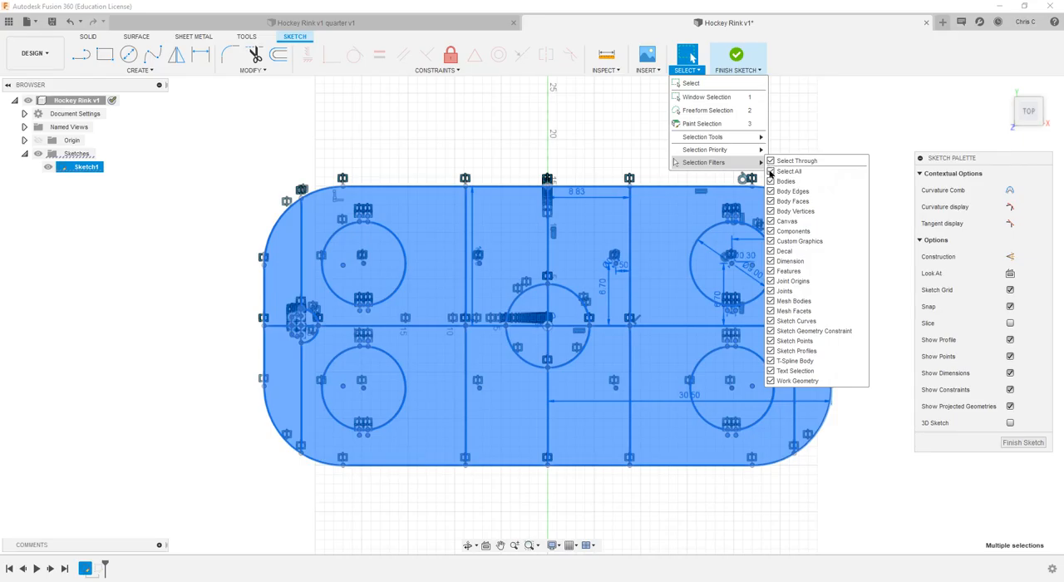
{"action": "left_click", "coordinate": [789, 171]}
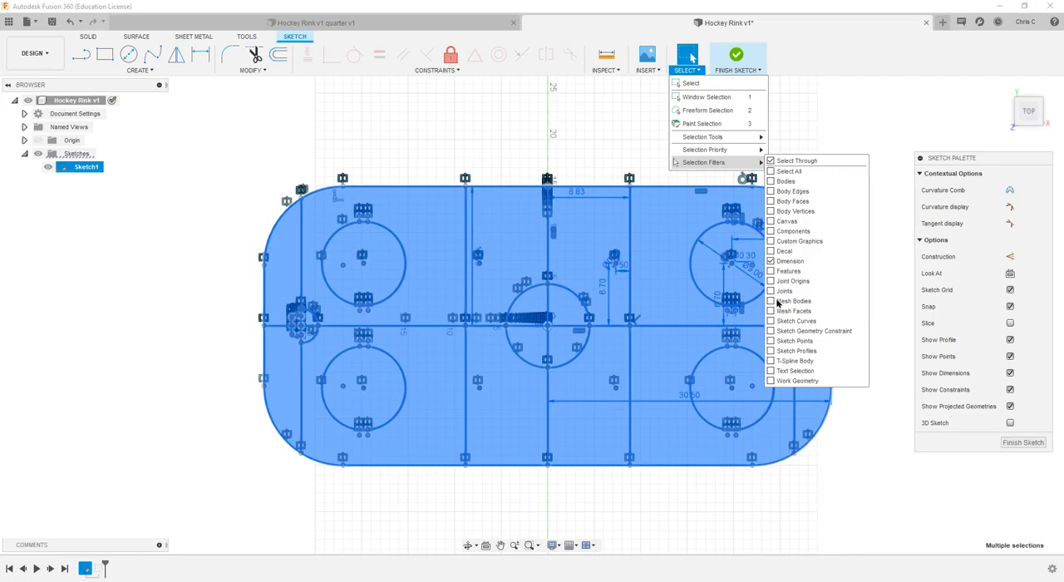
{"action": "mouse_move", "coordinate": [771, 225]}
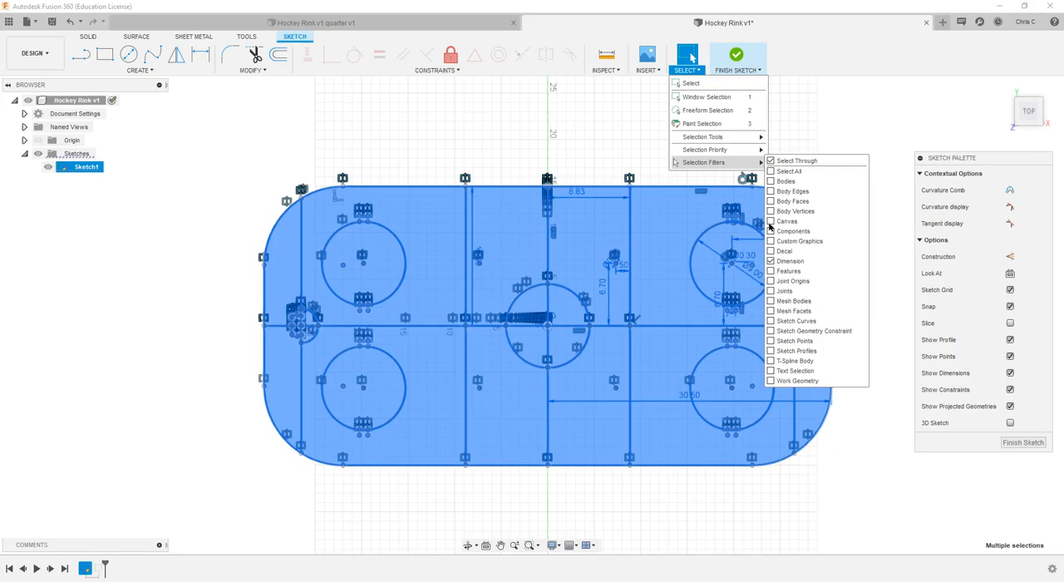
{"action": "mouse_move", "coordinate": [771, 227]}
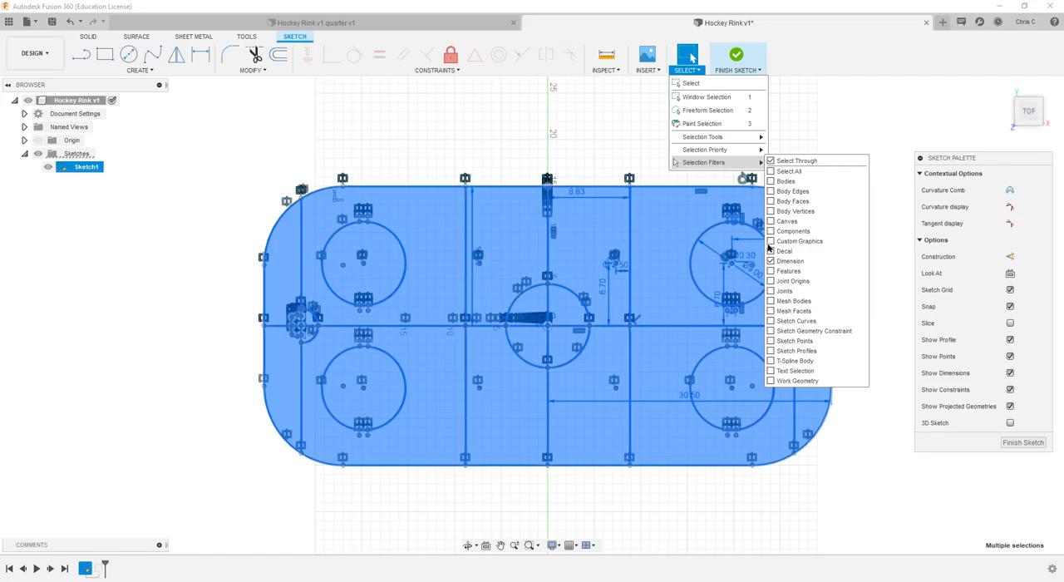
{"action": "mouse_move", "coordinate": [788, 357]}
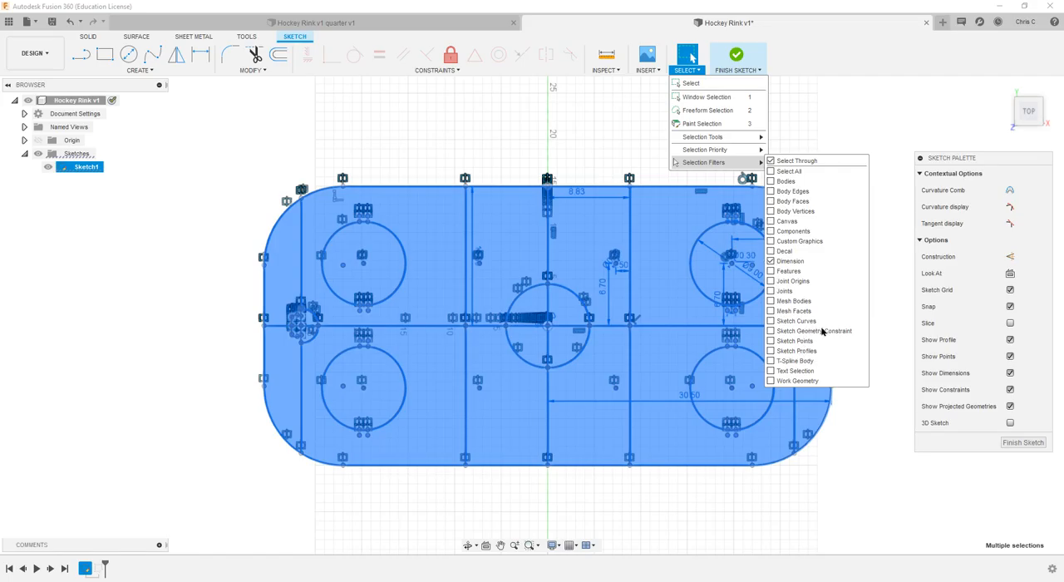
{"action": "left_click", "coordinate": [771, 331]}
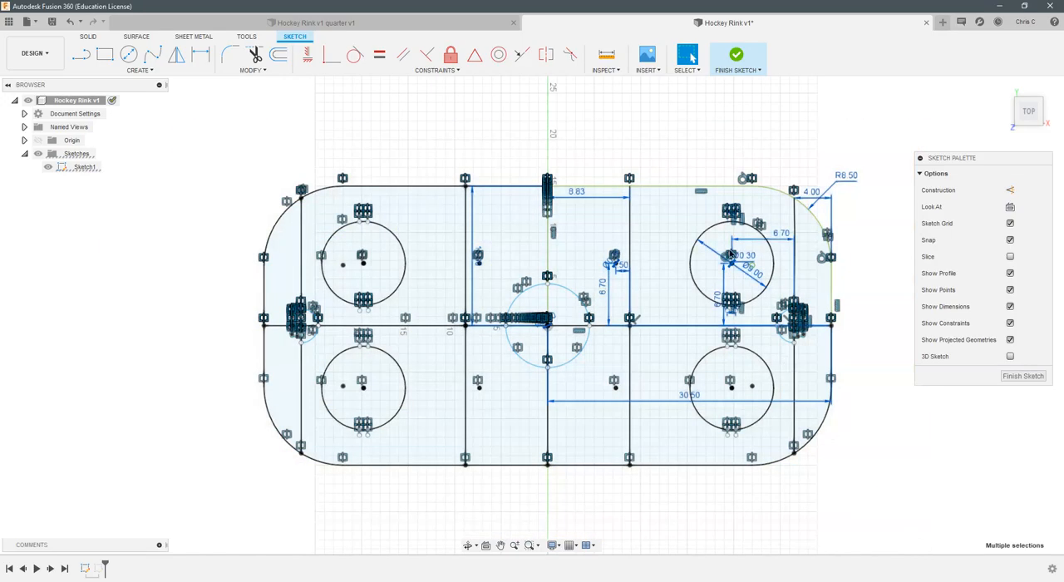
{"action": "mouse_move", "coordinate": [765, 296]}
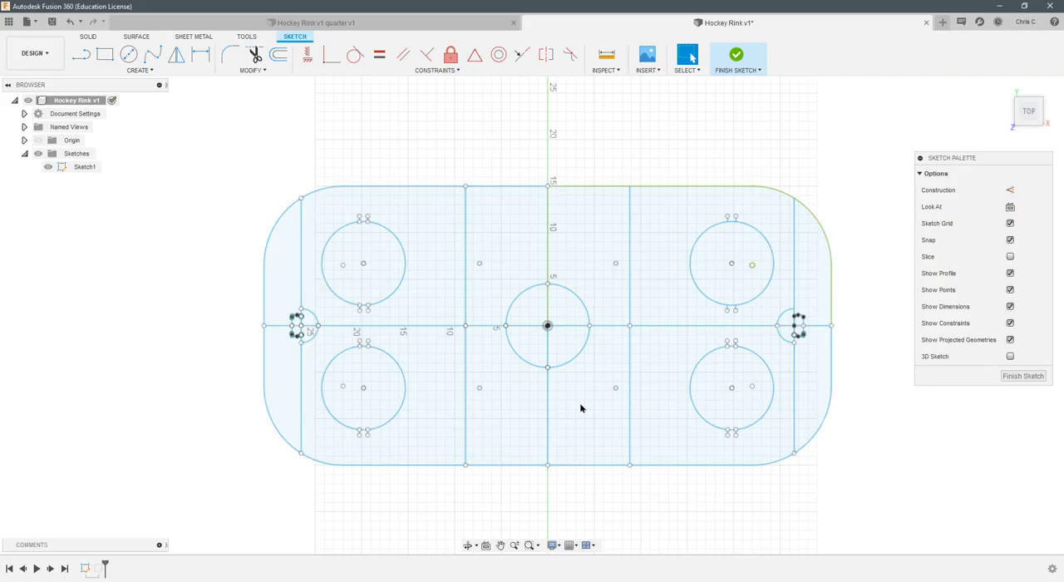
{"action": "mouse_move", "coordinate": [526, 176]}
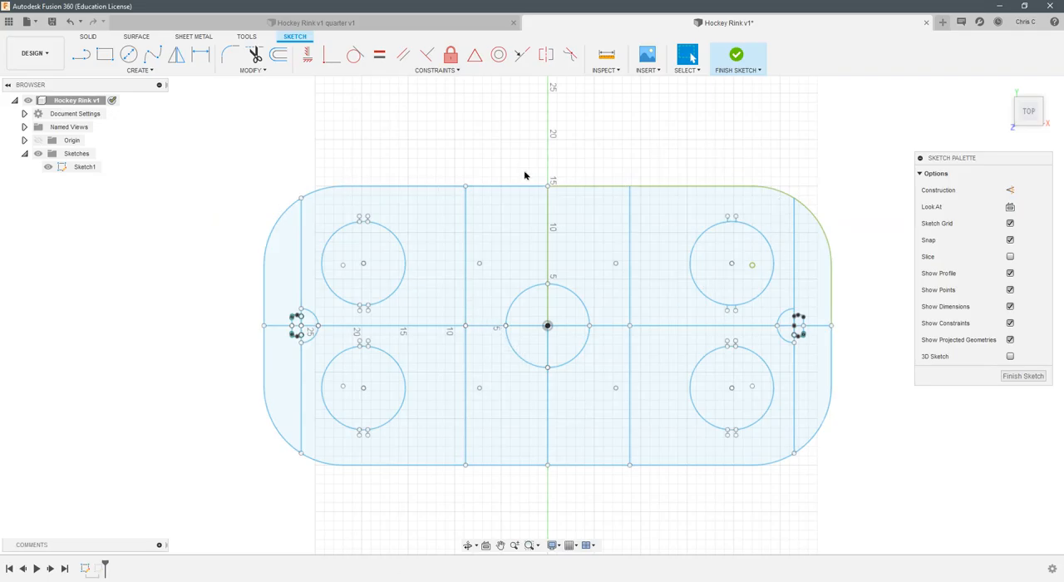
{"action": "mouse_move", "coordinate": [441, 91]}
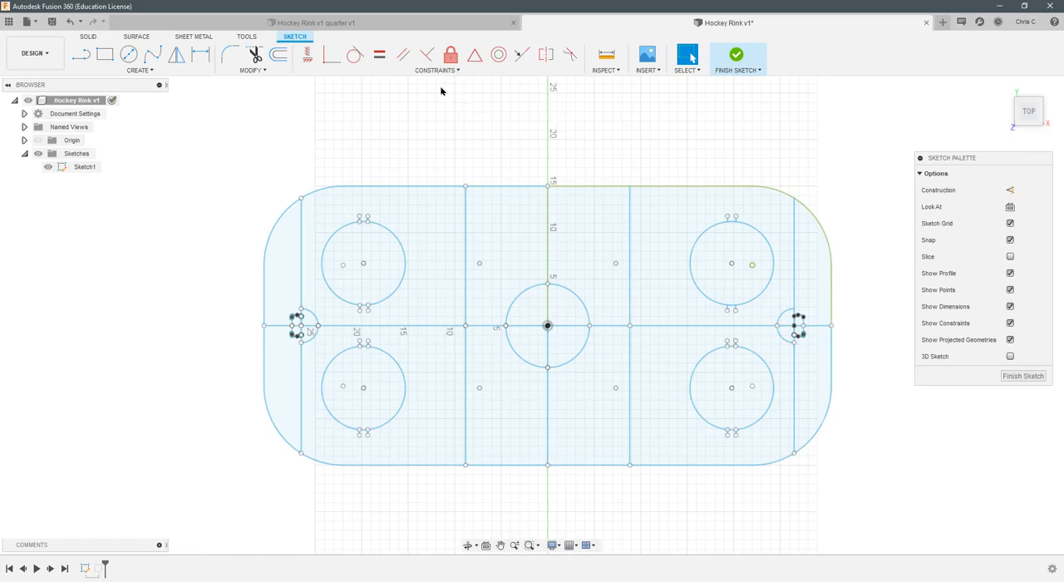
{"action": "mouse_move", "coordinate": [678, 237]}
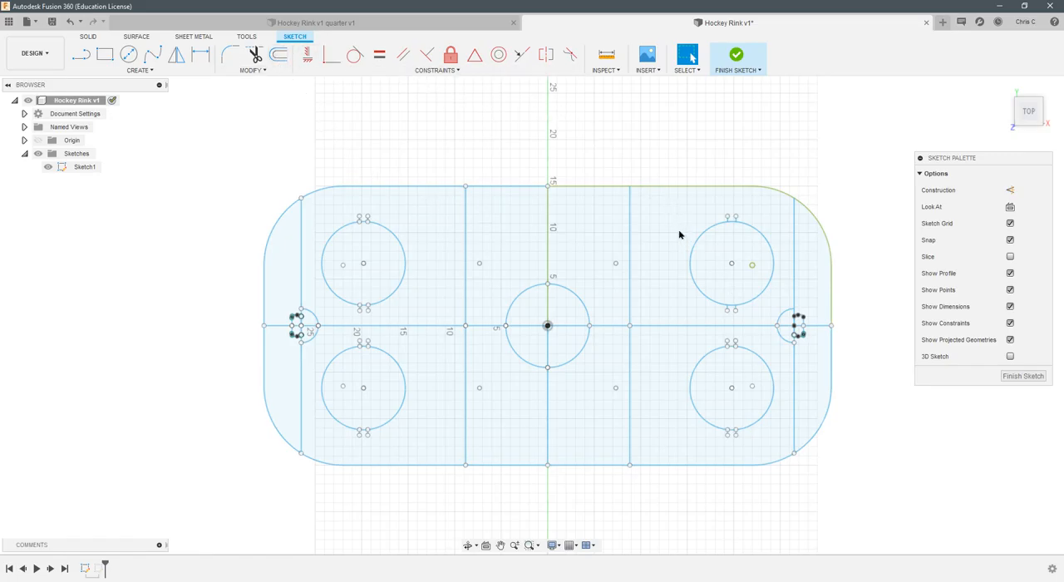